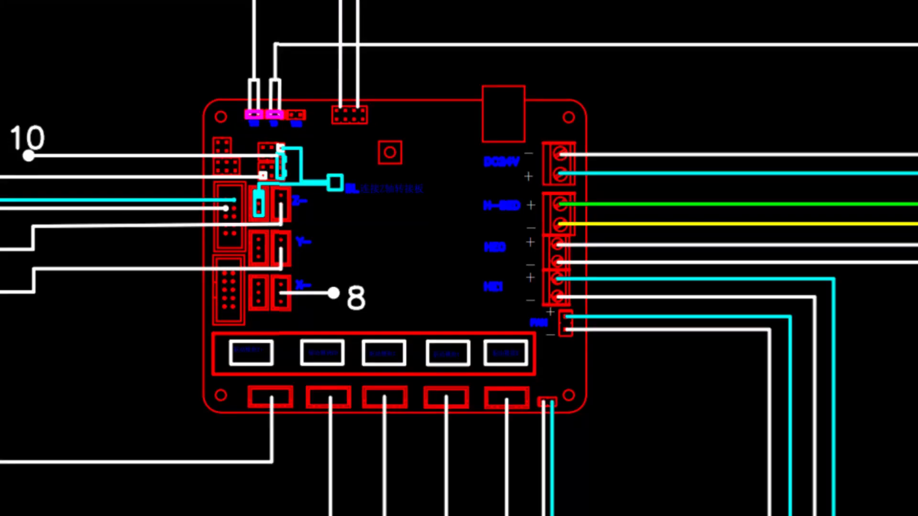
Step: Place a red circle around the left-edge header connector where the cyan wire enters
click(228, 199)
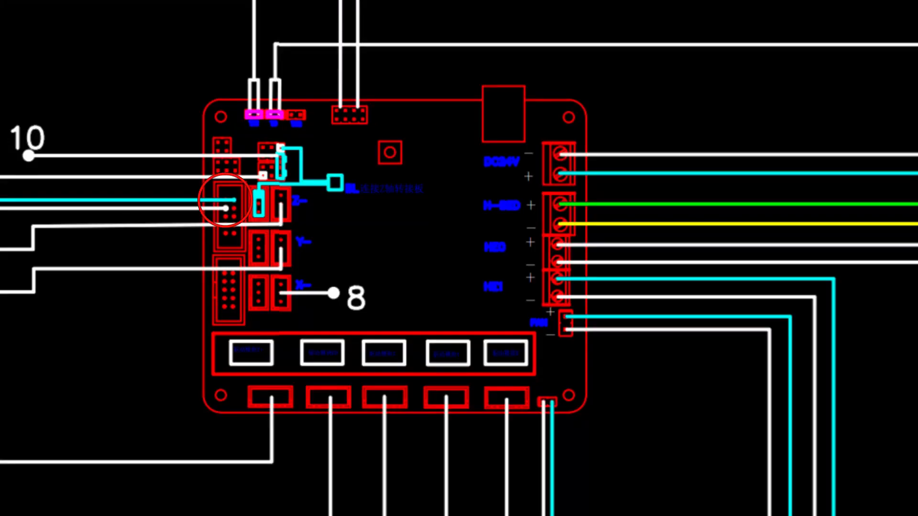